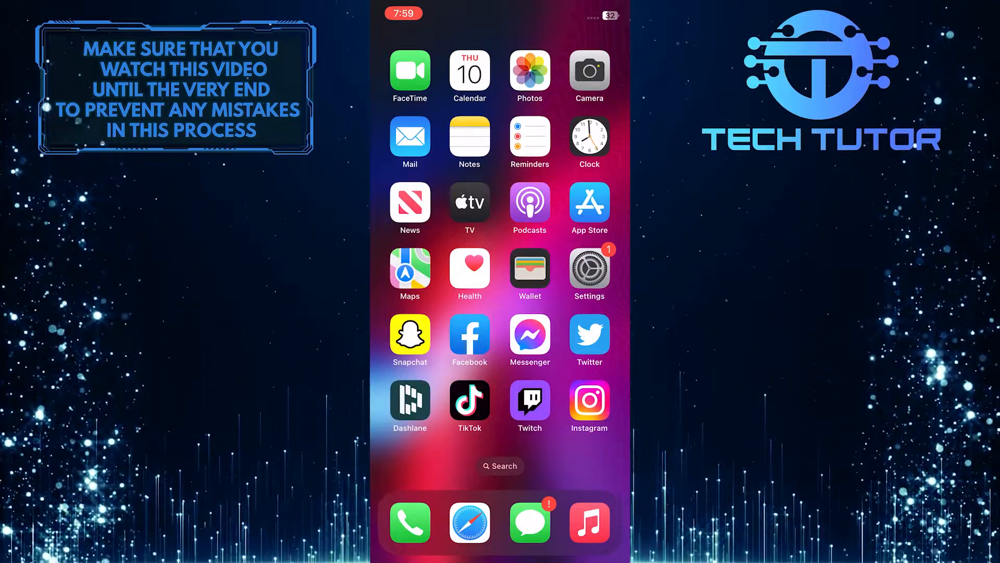
Open Settings and go to the Face ID & Passcode page
click(588, 269)
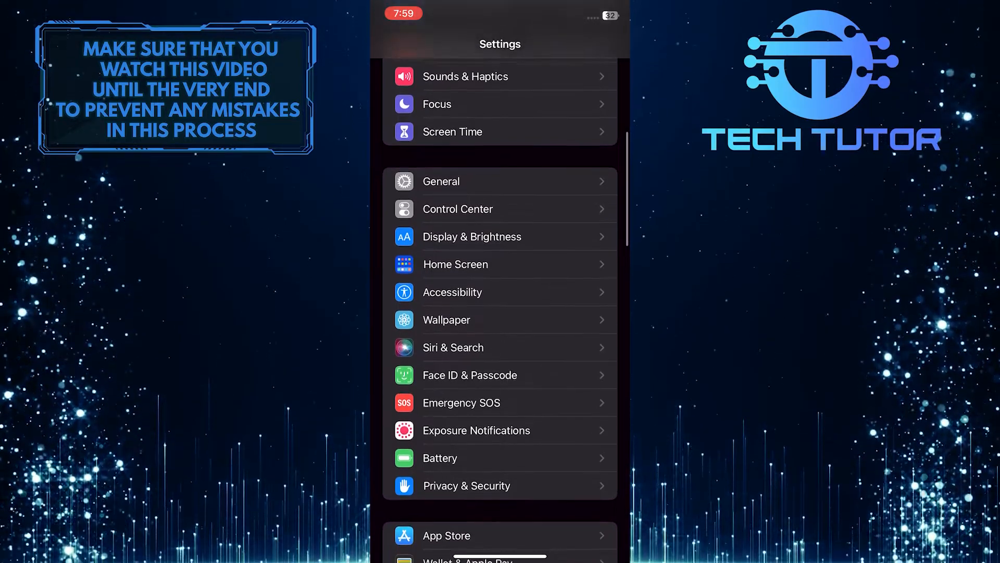
click(469, 375)
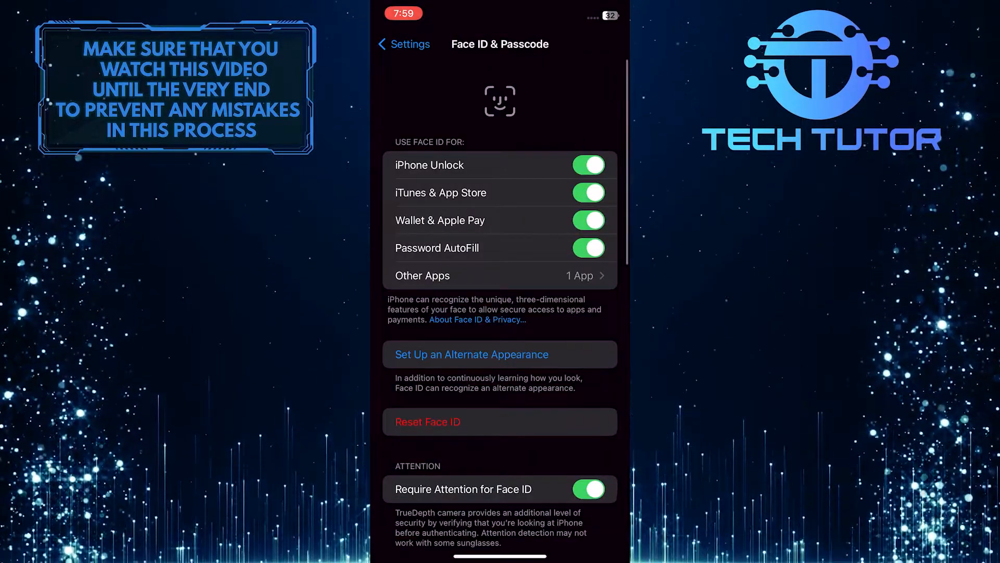
Turn off Erase Data so 10 failed passcode attempts no longer wipe the iPhone
scroll(down, 3)
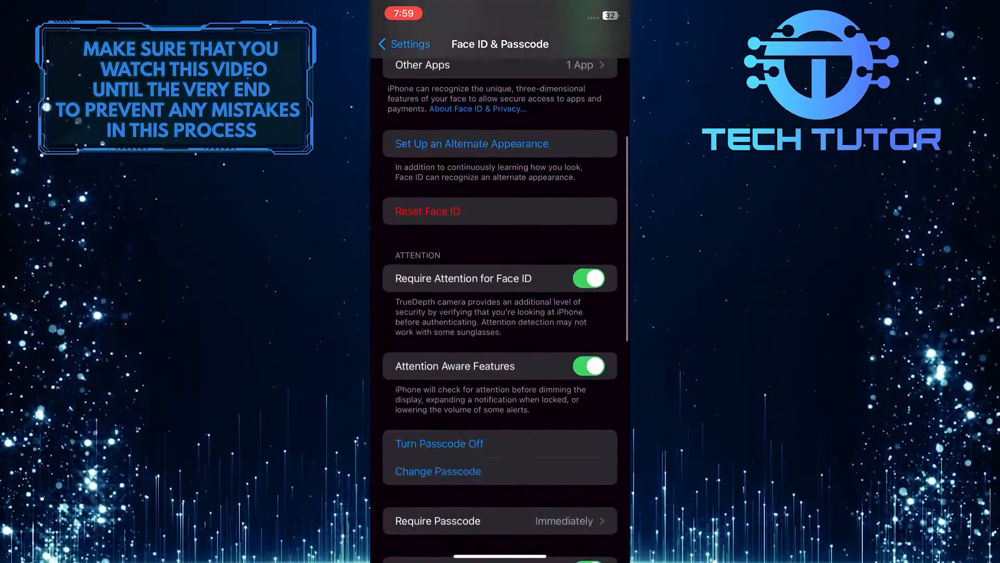
scroll(down, 3)
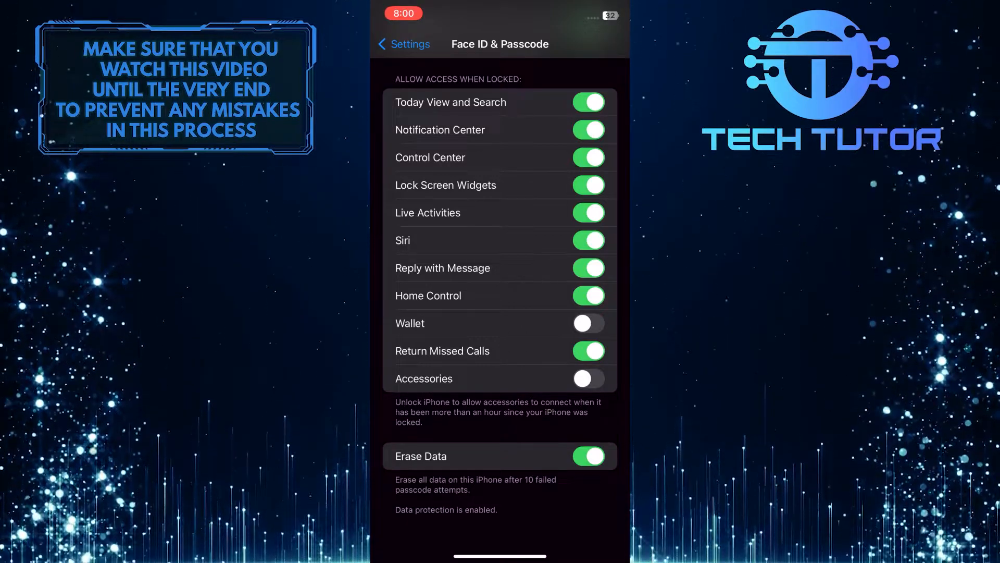
click(587, 455)
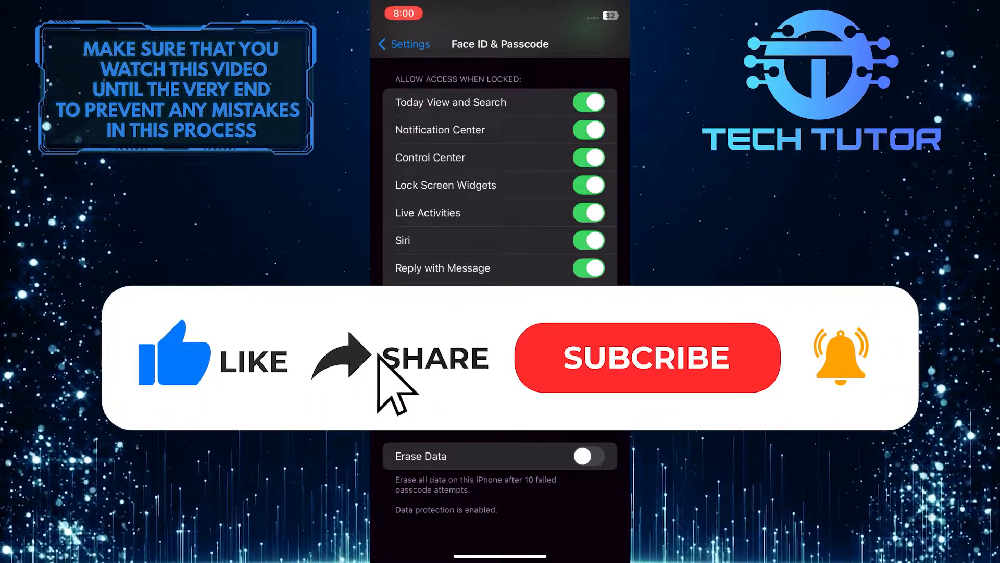
click(646, 358)
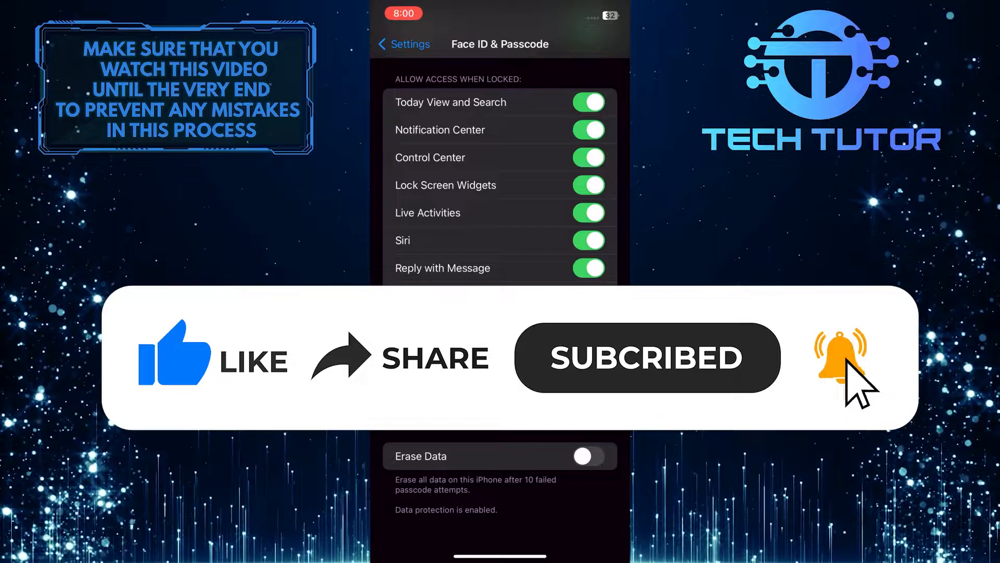